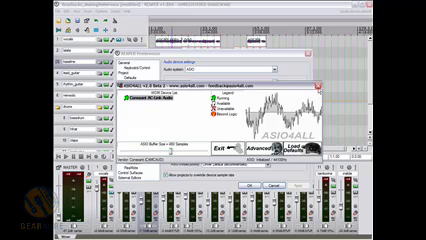
Bring up the effect plugin's settings dialog with its preset choices listed.
click(220, 152)
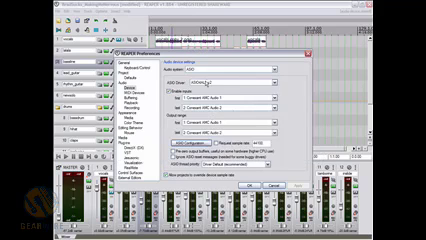